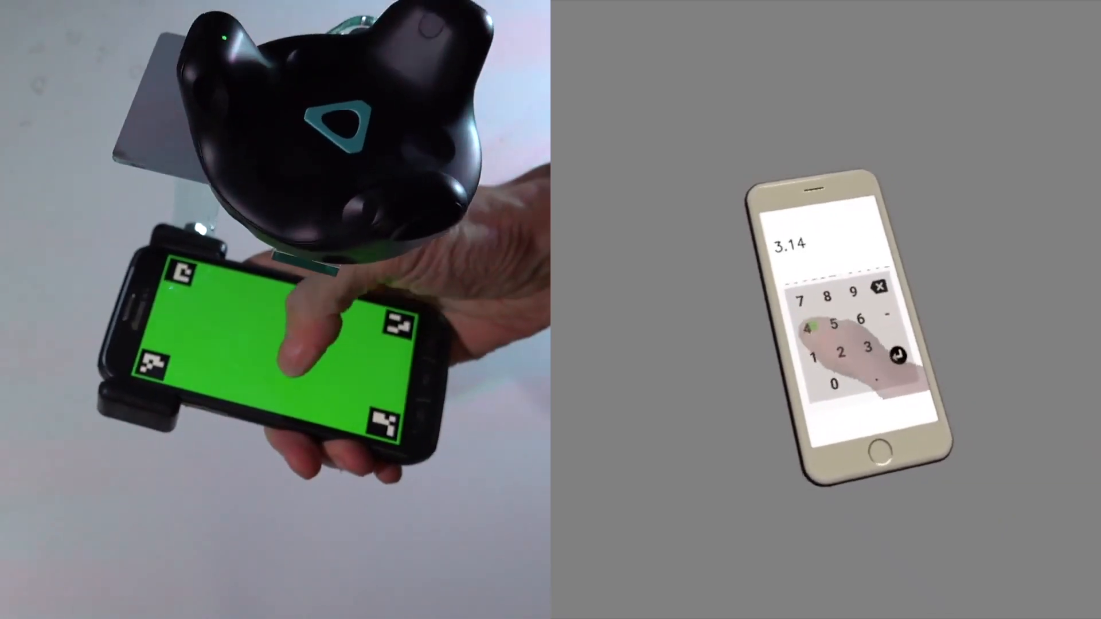
Tap keypad digits to extend 3.14 to 3.14159265358979323846264338327 on the virtual phone
{"action": "left_click", "coordinate": [840, 355]}
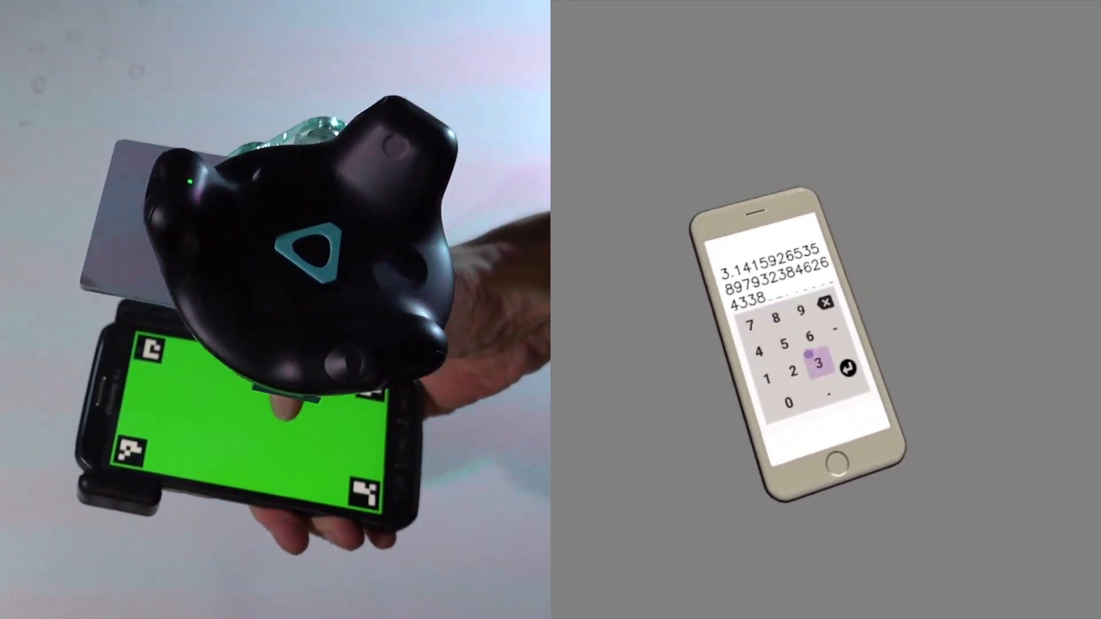
{"action": "left_click", "coordinate": [771, 346]}
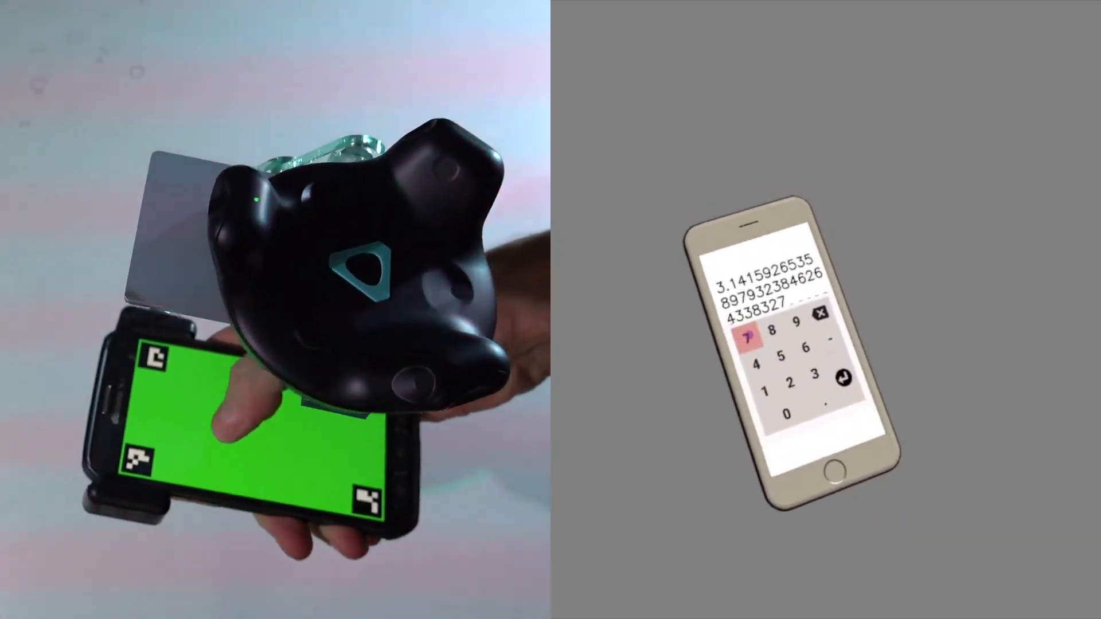